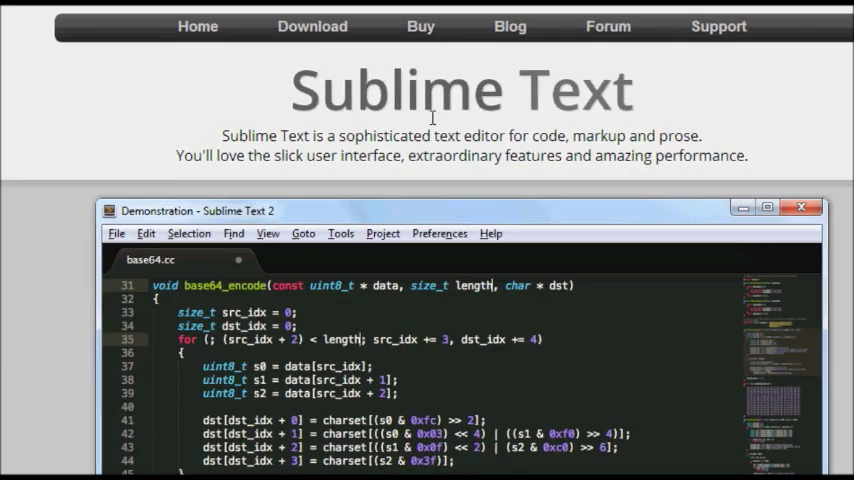
# Browse through the developer-tool sites and switch to Google's home page.
pyautogui.scroll(-3)
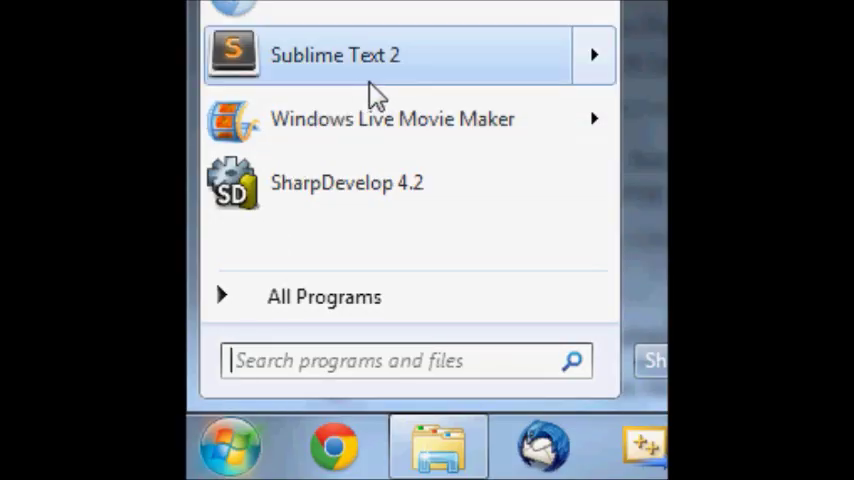
pyautogui.click(336, 54)
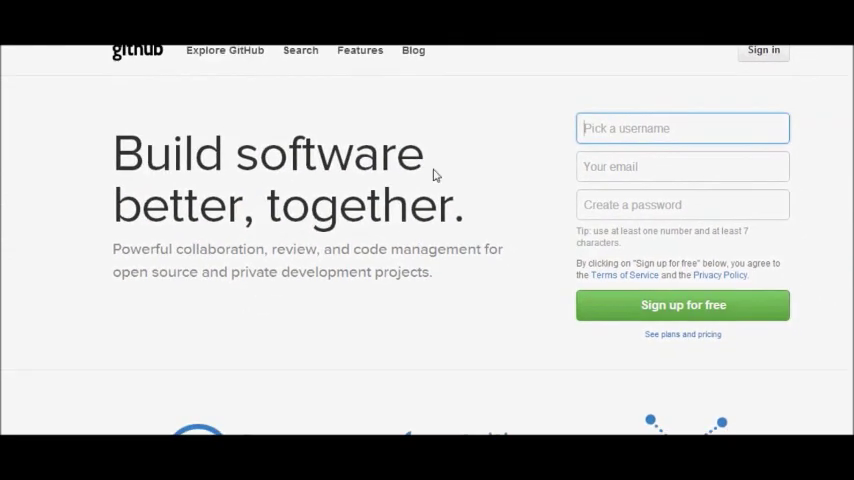
pyautogui.scroll(-3)
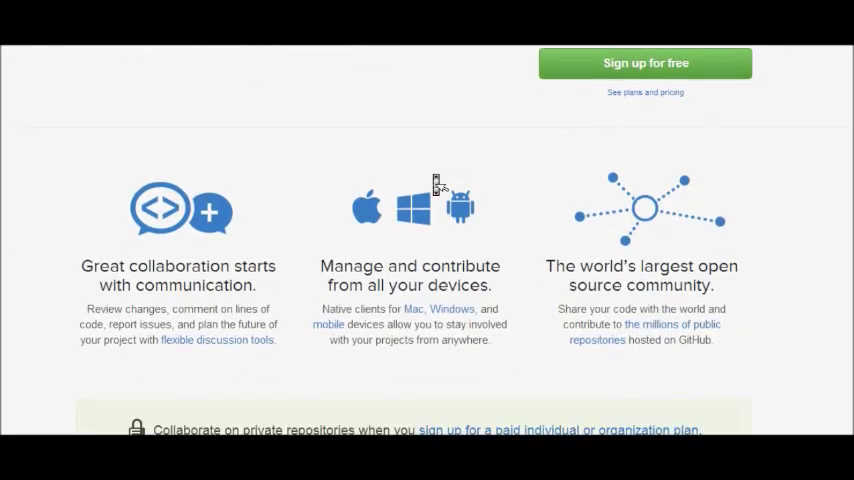
pyautogui.scroll(-3)
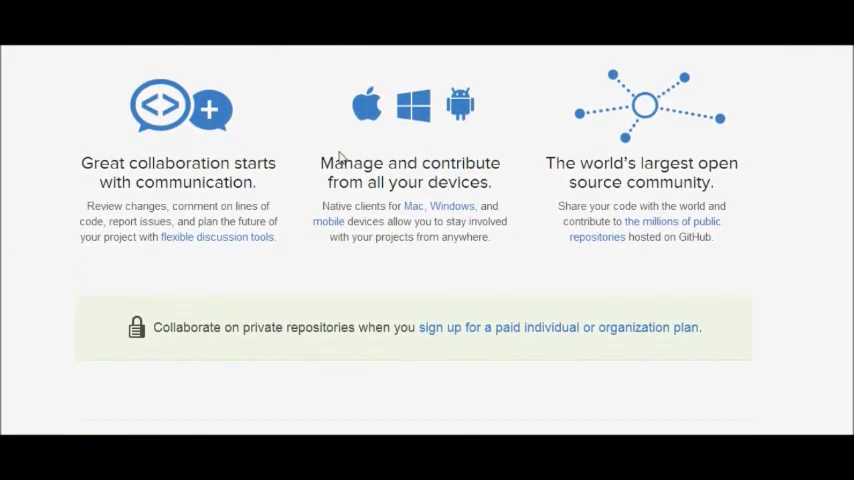
pyautogui.moveTo(546, 164); pyautogui.dragTo(716, 182)
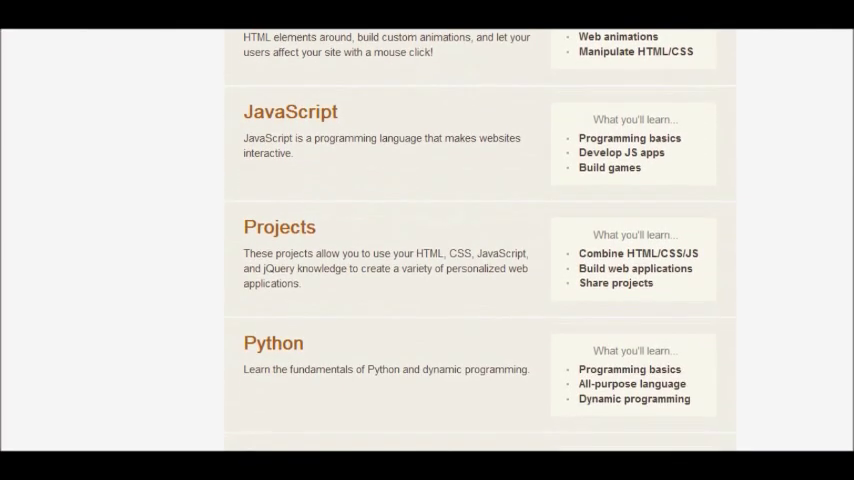
pyautogui.scroll(-3)
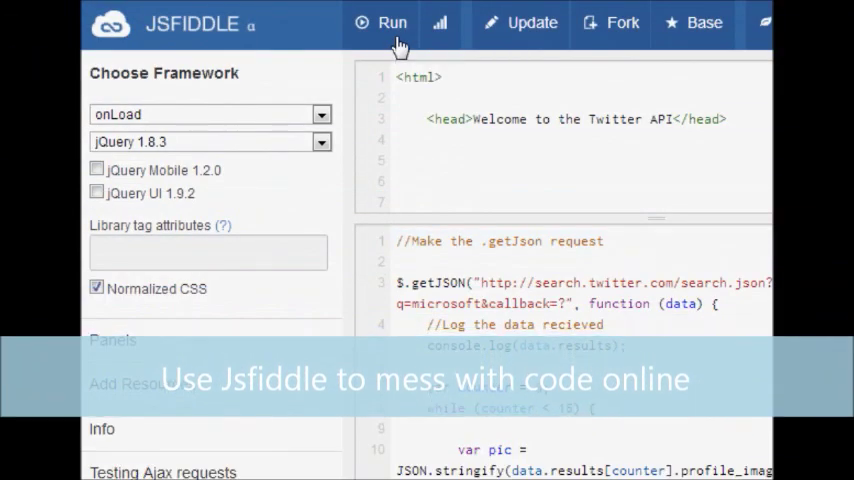
pyautogui.click(392, 22)
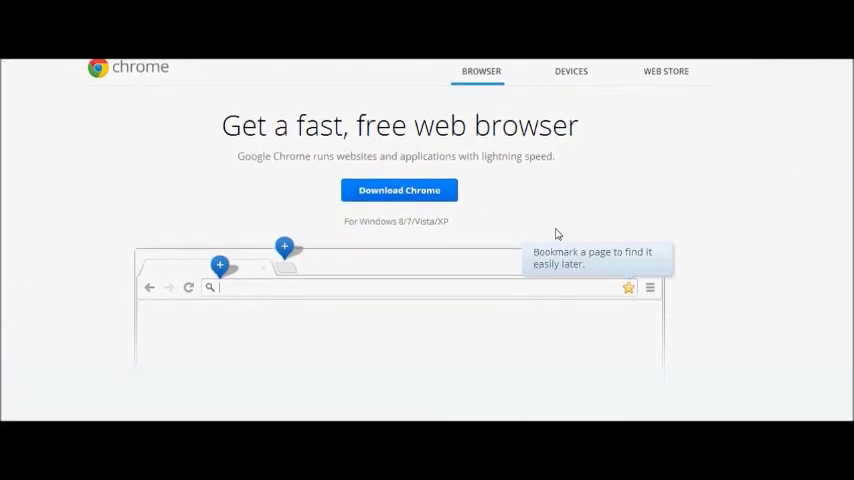
pyautogui.click(400, 190)
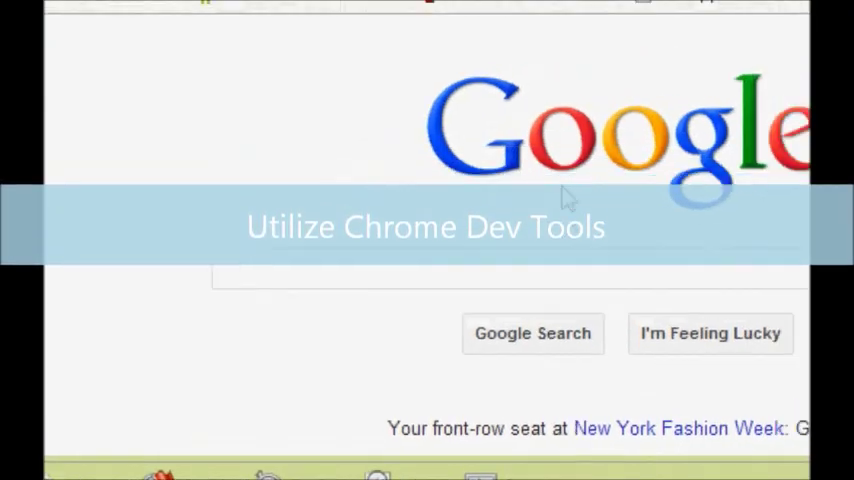
# Inspect the Google Search button and change its label text to 'Google is whack'.
pyautogui.rightClick(330, 246)
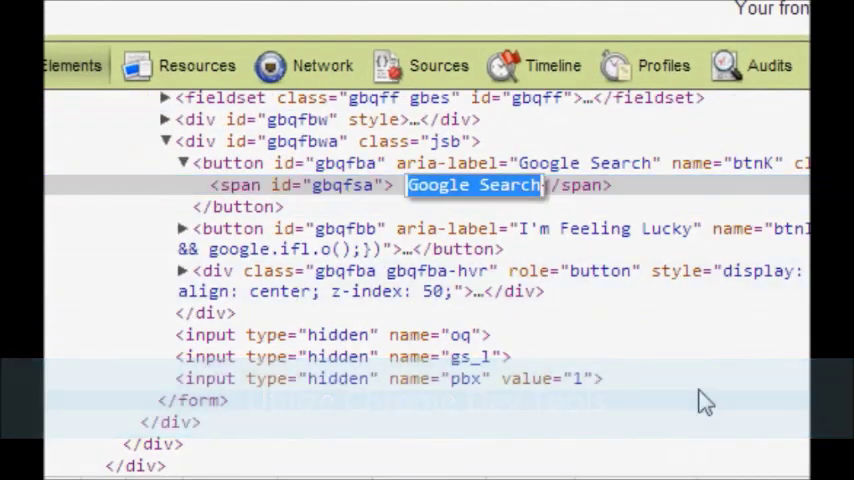
pyautogui.write('Google is whack')
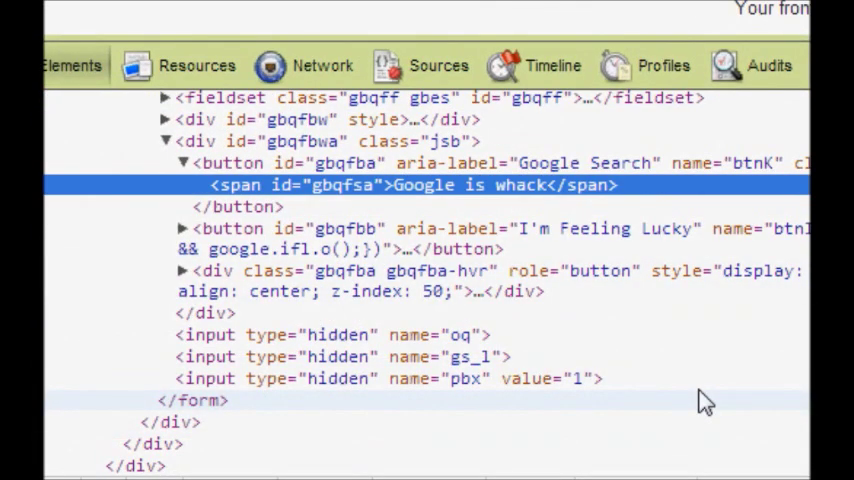